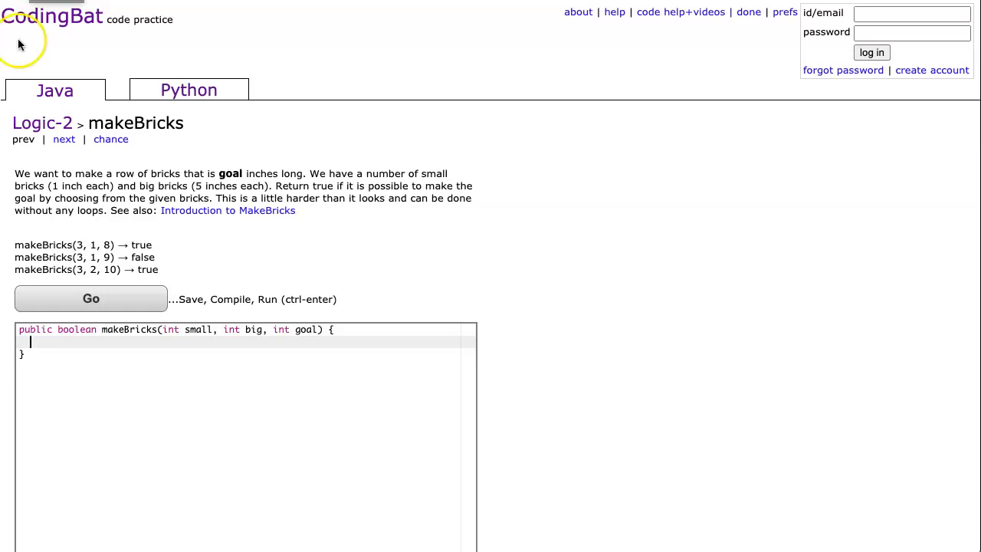
pyautogui.moveTo(65, 137)
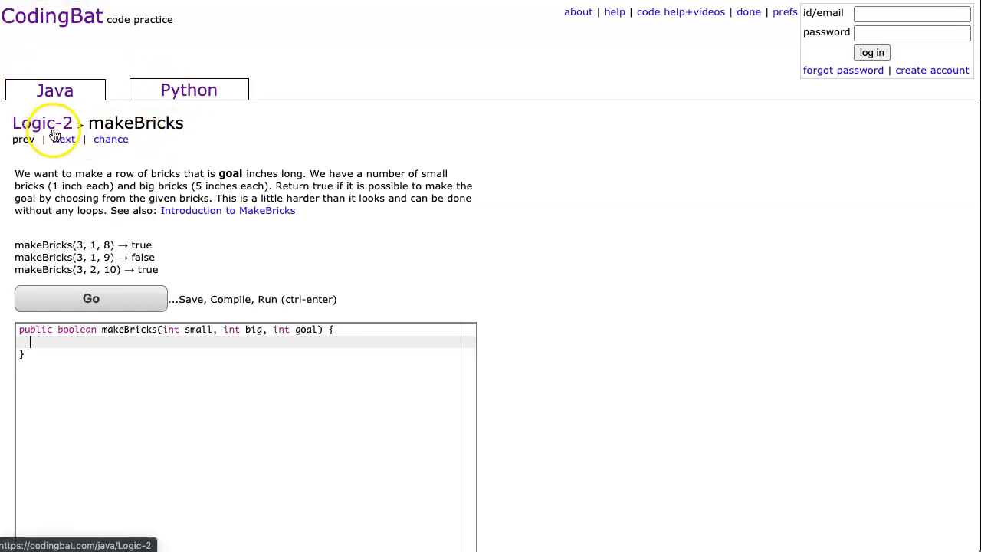
pyautogui.moveTo(25, 245)
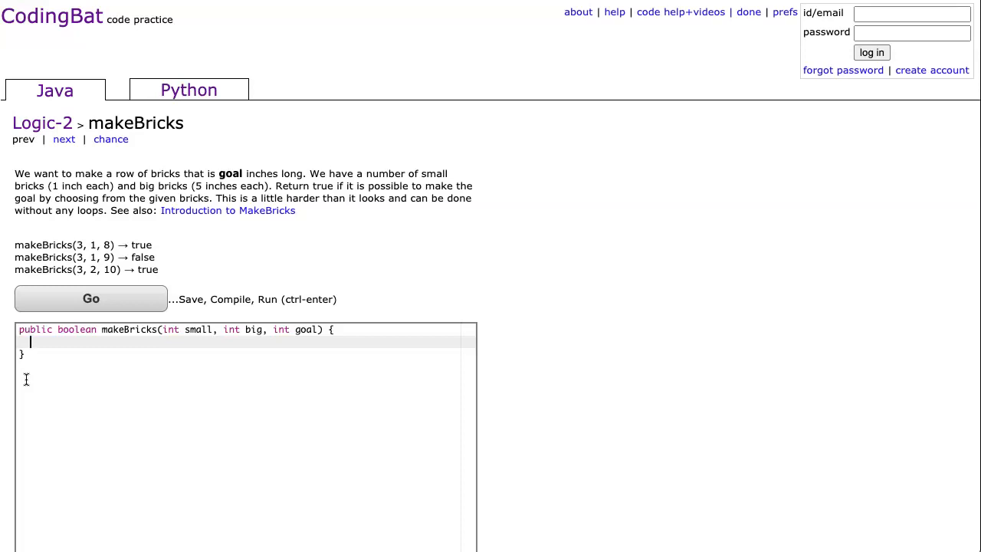
pyautogui.moveTo(205, 202)
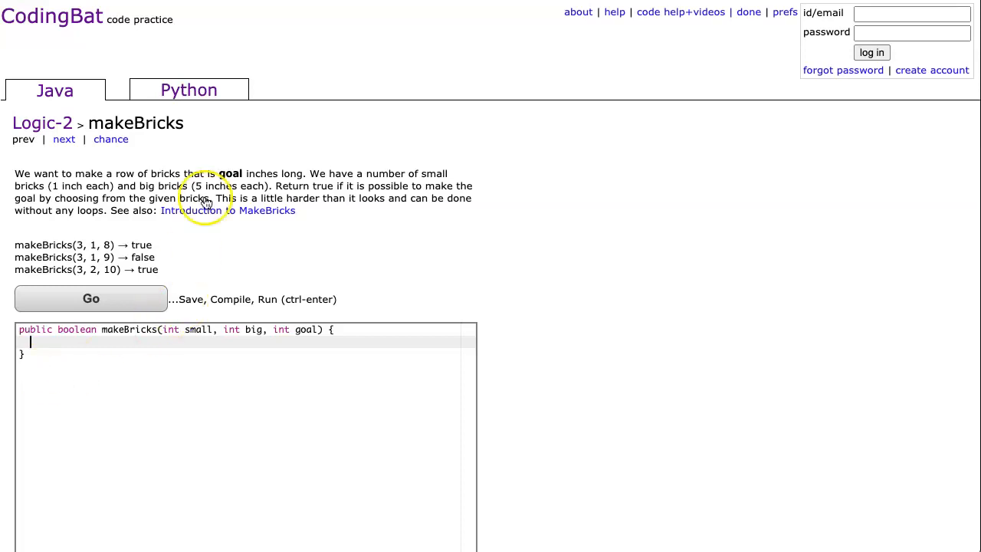
pyautogui.moveTo(324, 236)
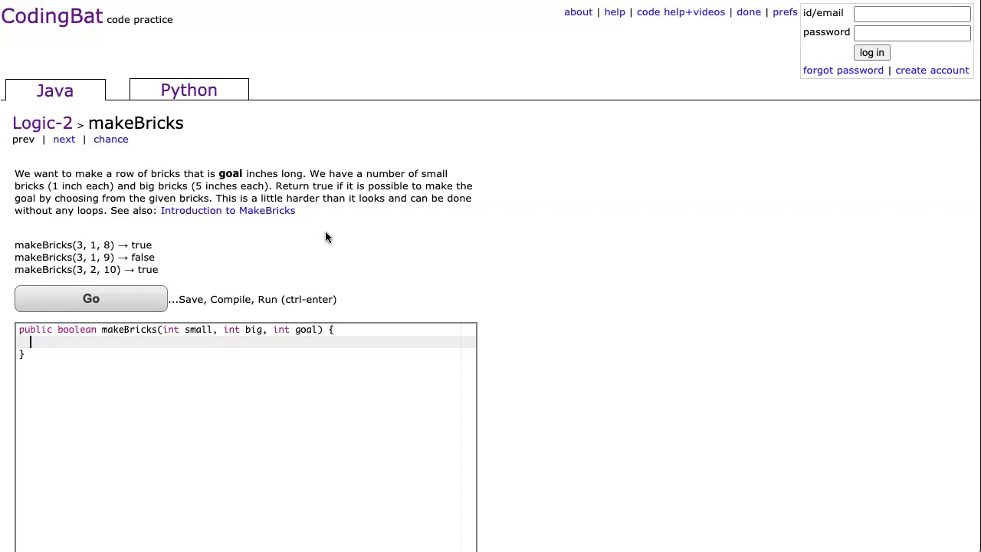
pyautogui.moveTo(182, 254)
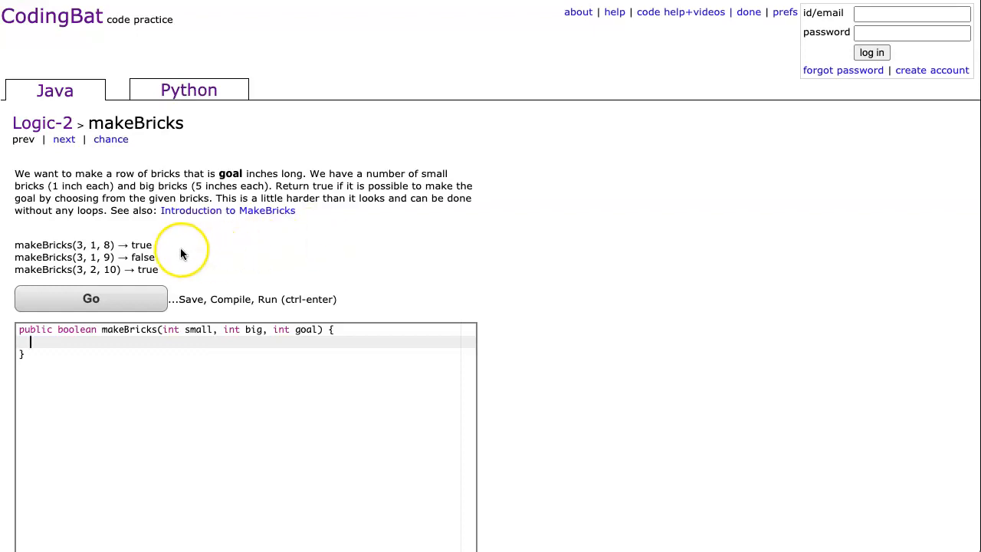
pyautogui.moveTo(166, 320)
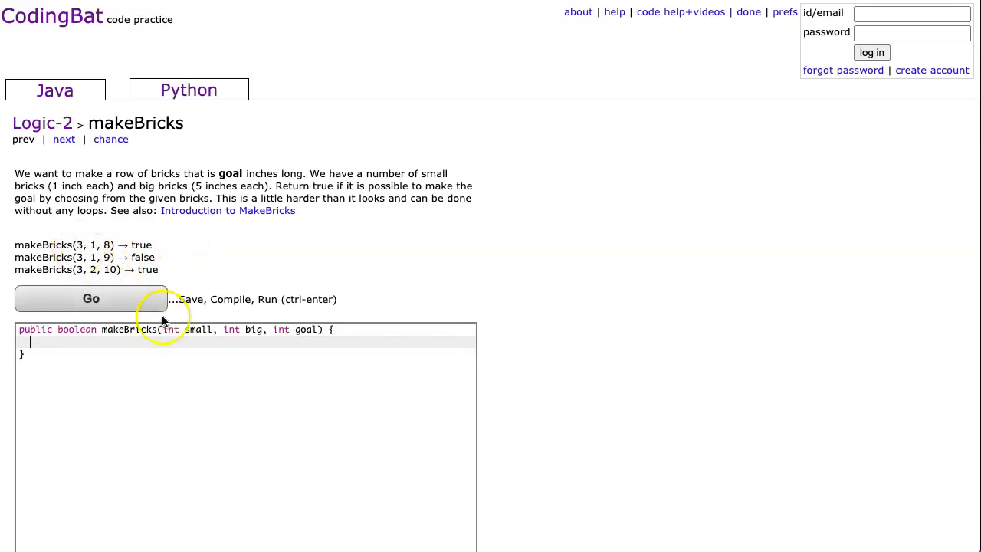
# Point out the small and big parameters in the makeBricks signature.
pyautogui.doubleClick(197, 330)
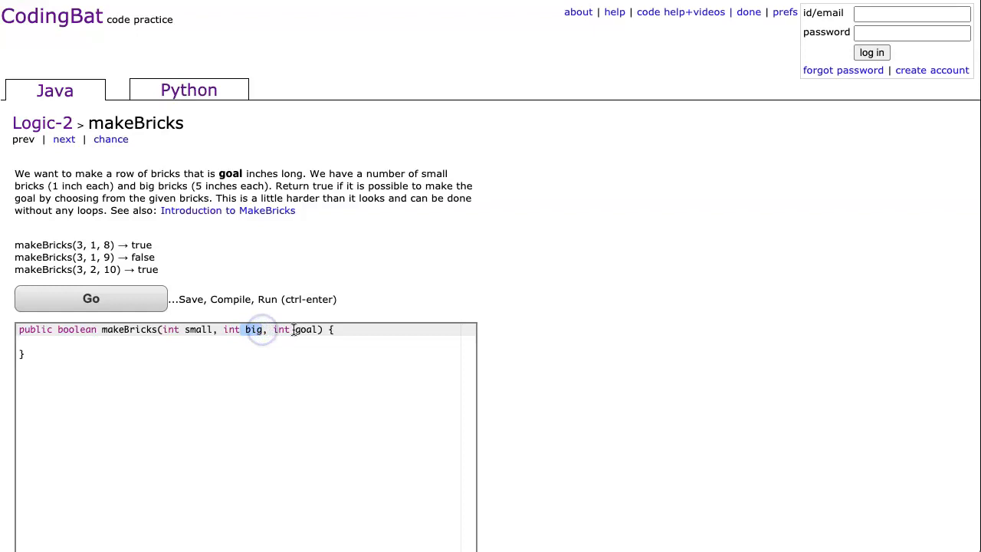
pyautogui.doubleClick(307, 329)
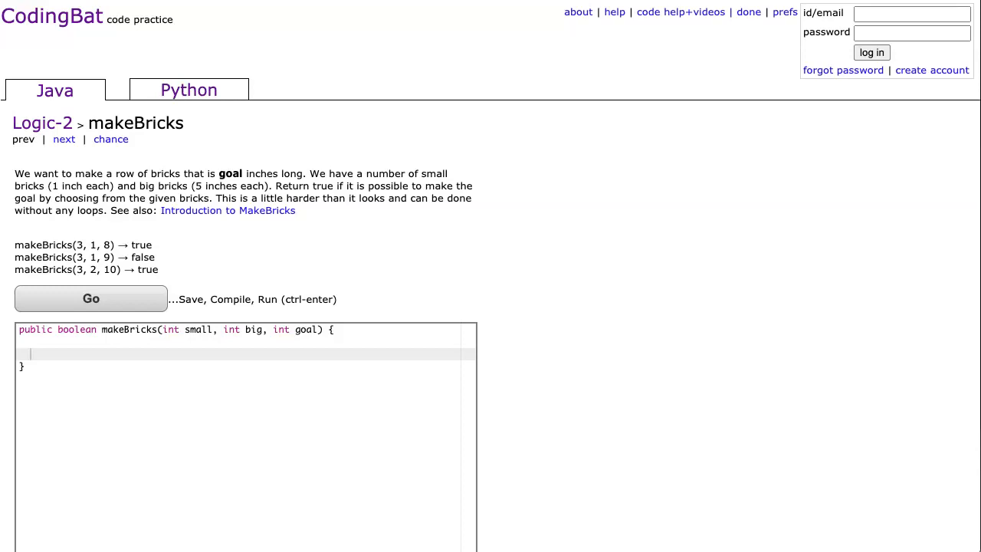
# Write the comment "//Step 1: We figure out how many large bricks we can use" on the empty line.
pyautogui.click(115, 345)
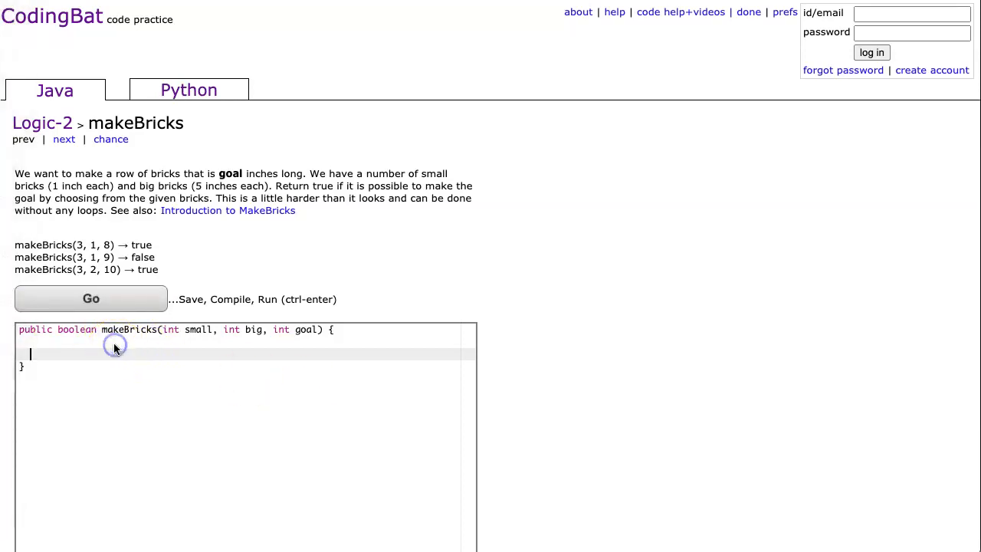
pyautogui.write('//s')
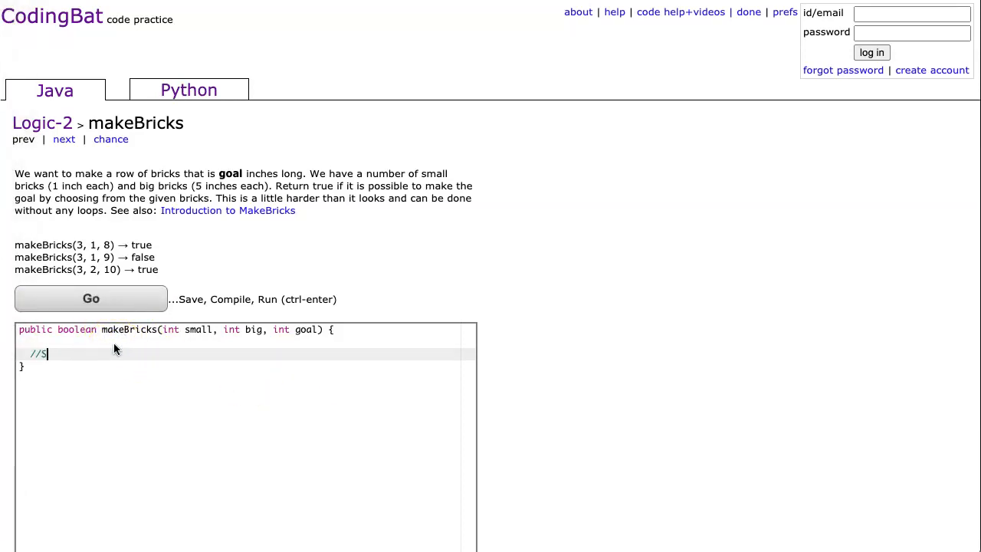
pyautogui.write('tep 1: We figure out')
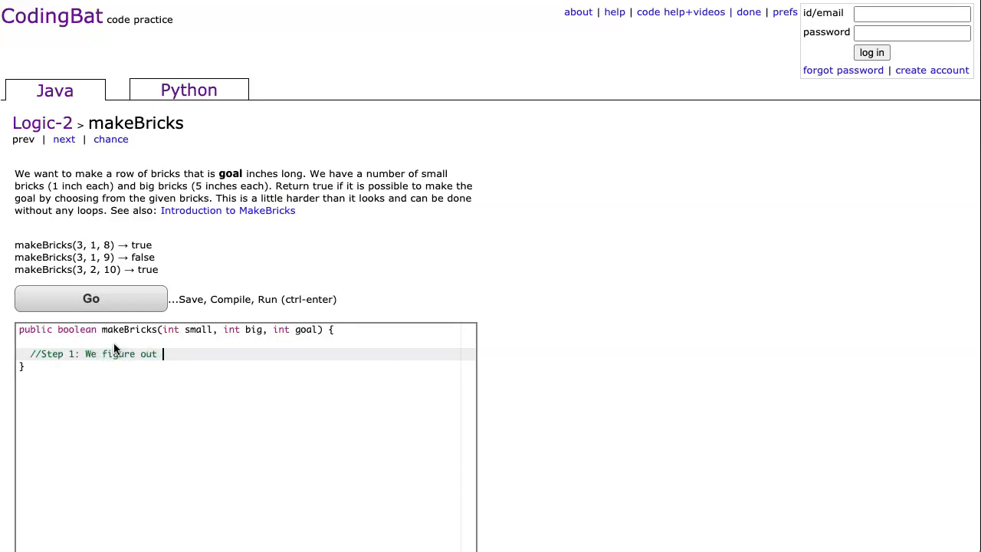
pyautogui.write('how many lar')
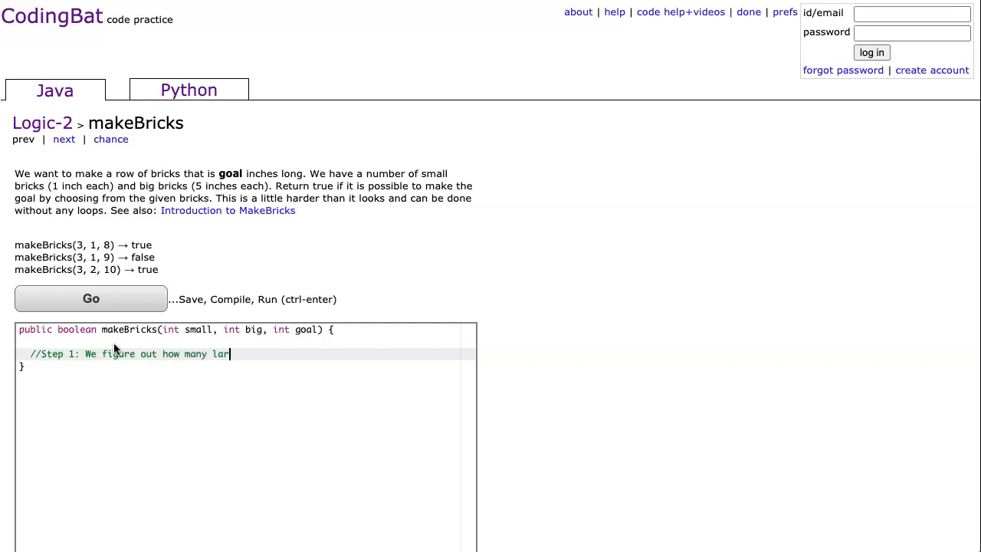
pyautogui.write('ge bricks we')
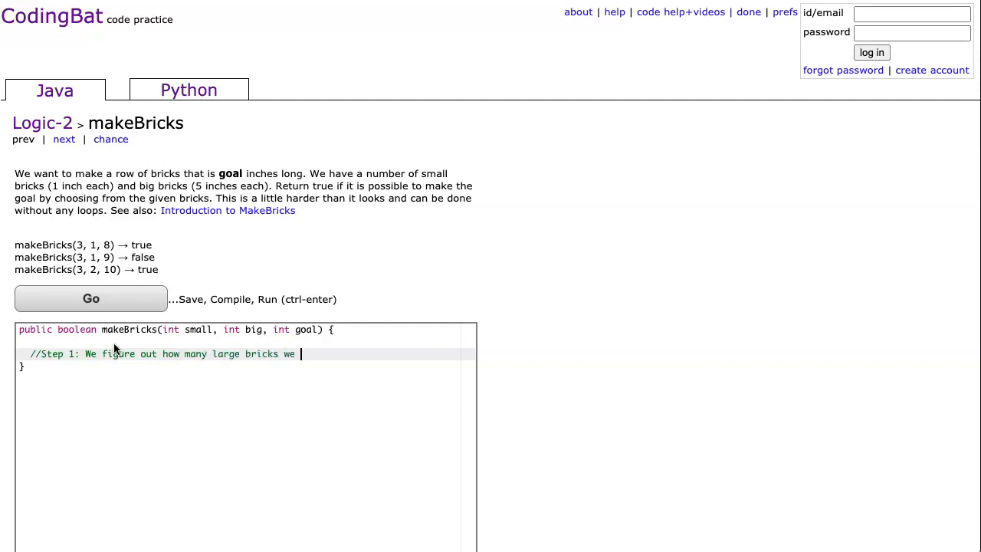
pyautogui.write('can use')
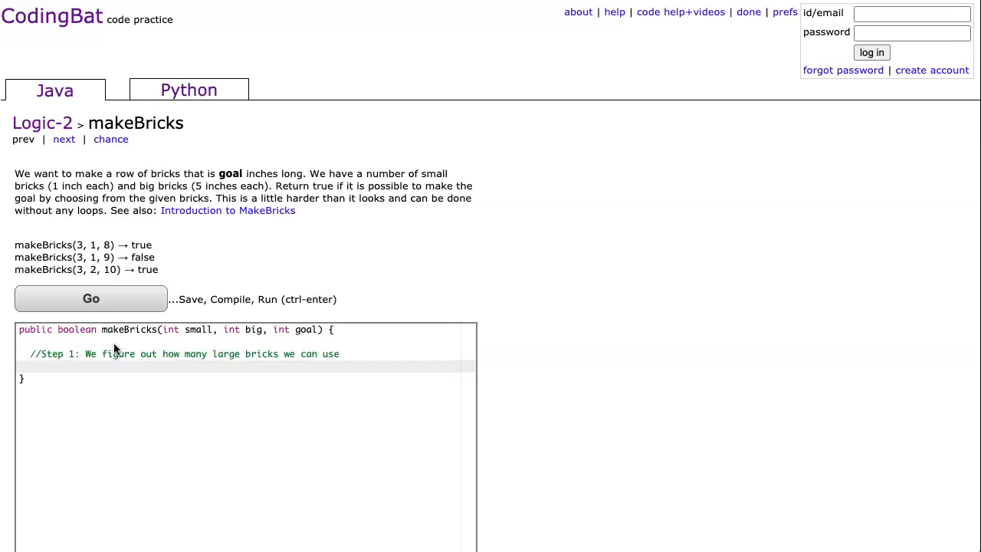
# Declare int lbricks = goal / 5 under the Step 1 comment.
pyautogui.write('lb')
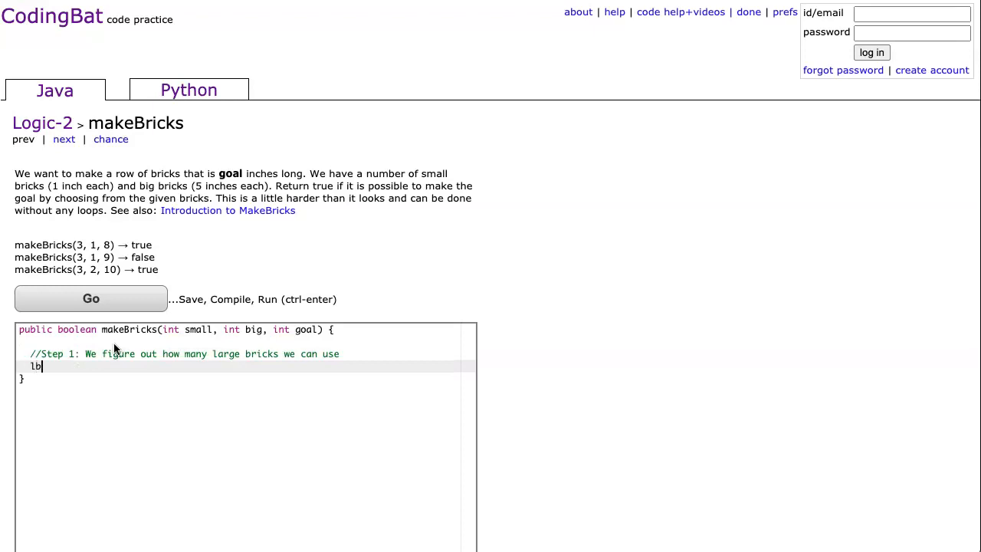
pyautogui.write('int lbr')
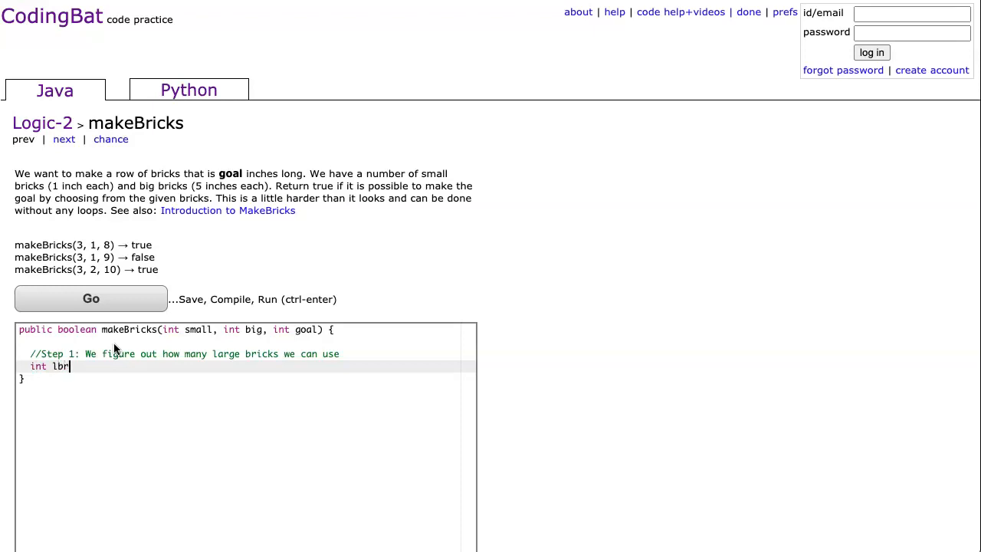
pyautogui.write('icks =')
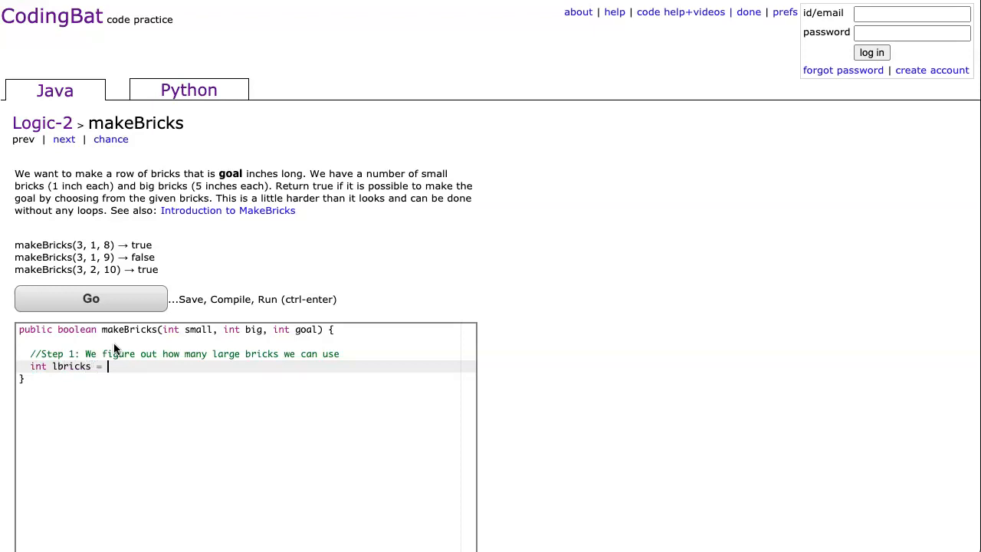
pyautogui.write('goal')
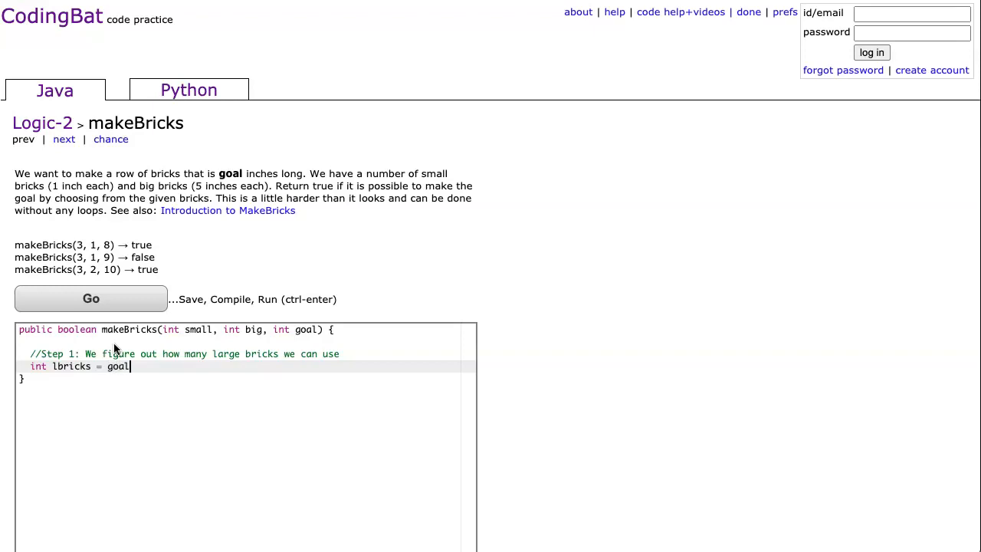
pyautogui.write('/ 5;')
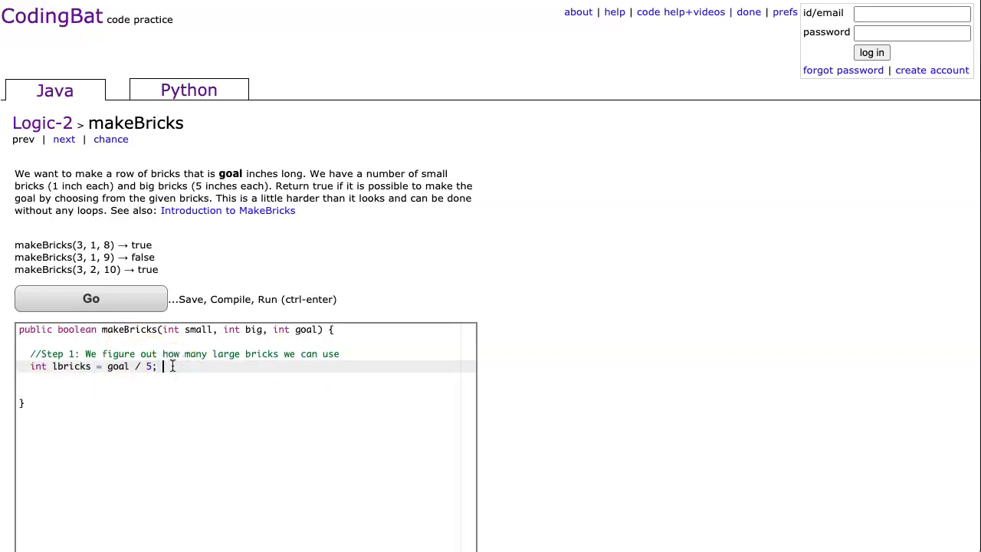
# Annotate the line with "//int/int = int 8/5 = 1" and start a new line below.
pyautogui.write('//')
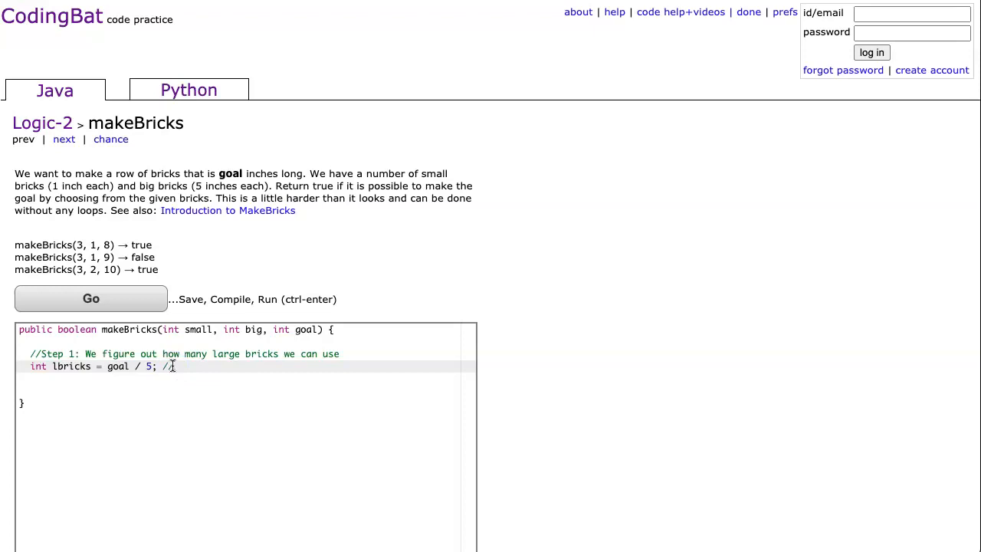
pyautogui.write('int/')
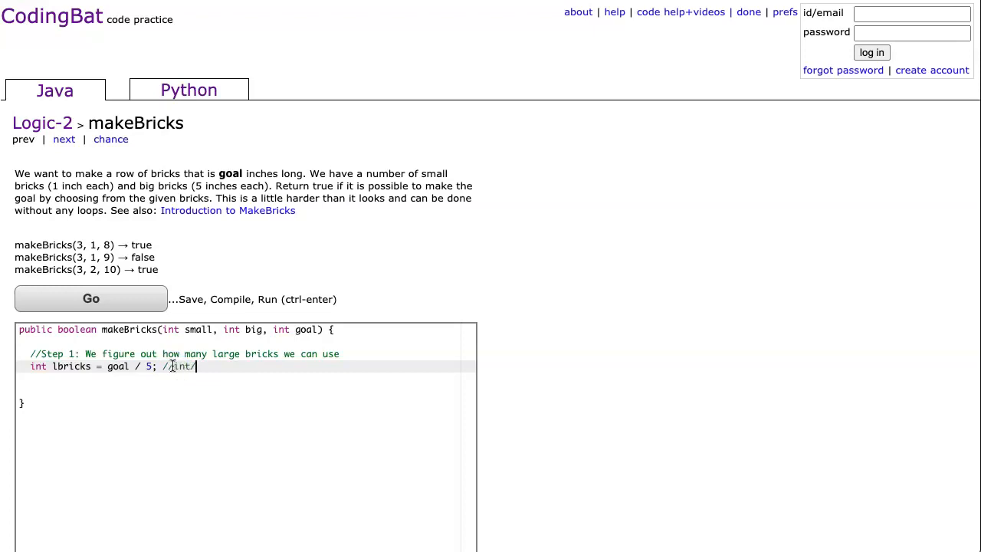
pyautogui.write('int =')
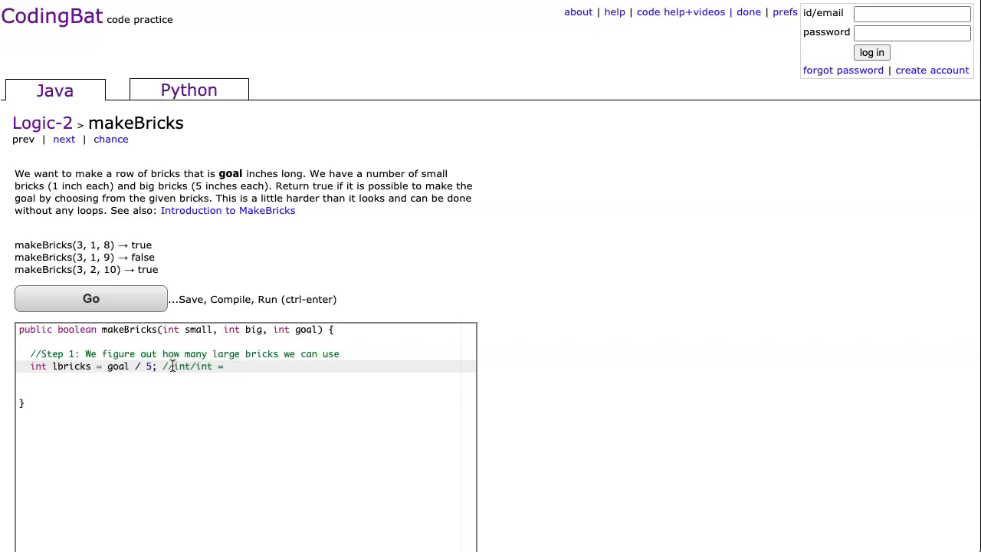
pyautogui.write('int')
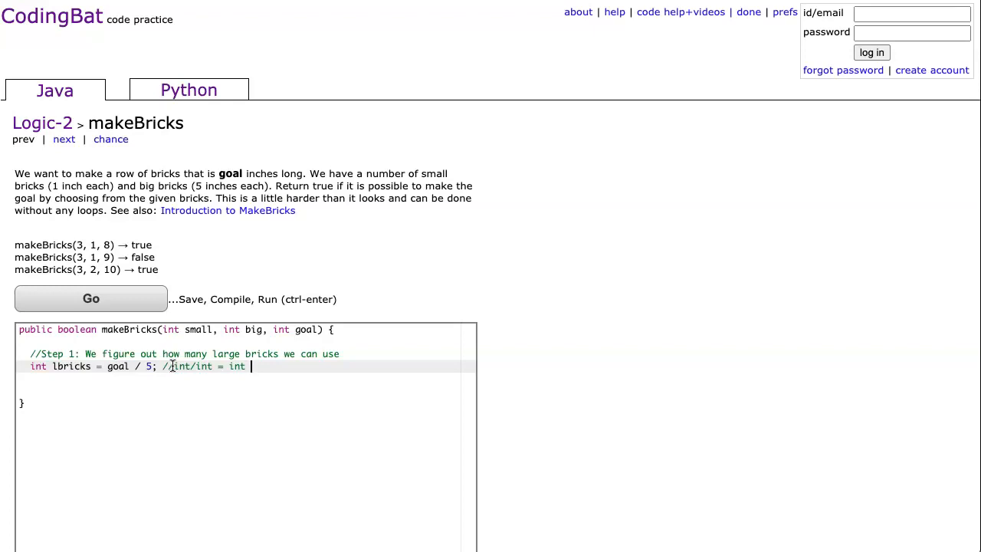
pyautogui.write('8/5 =')
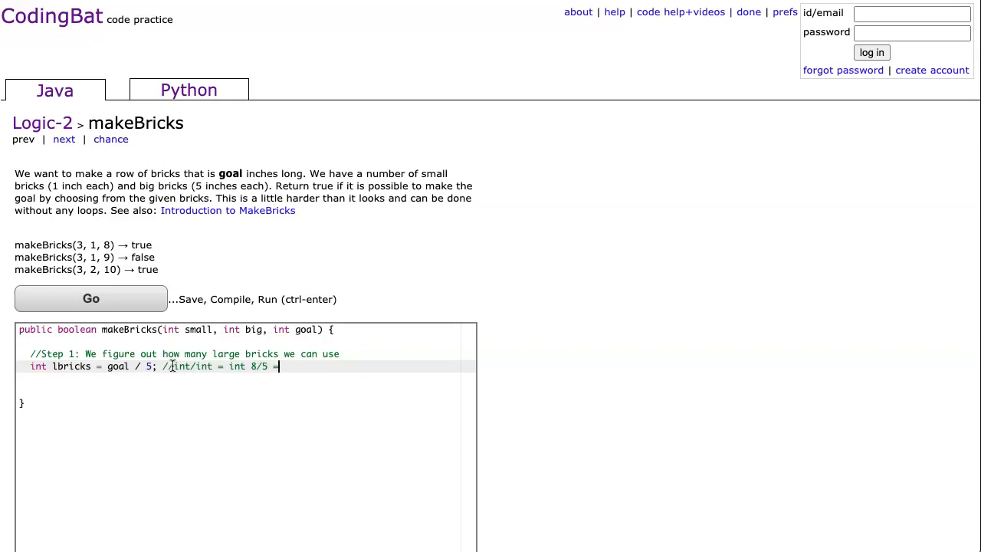
pyautogui.write('1')
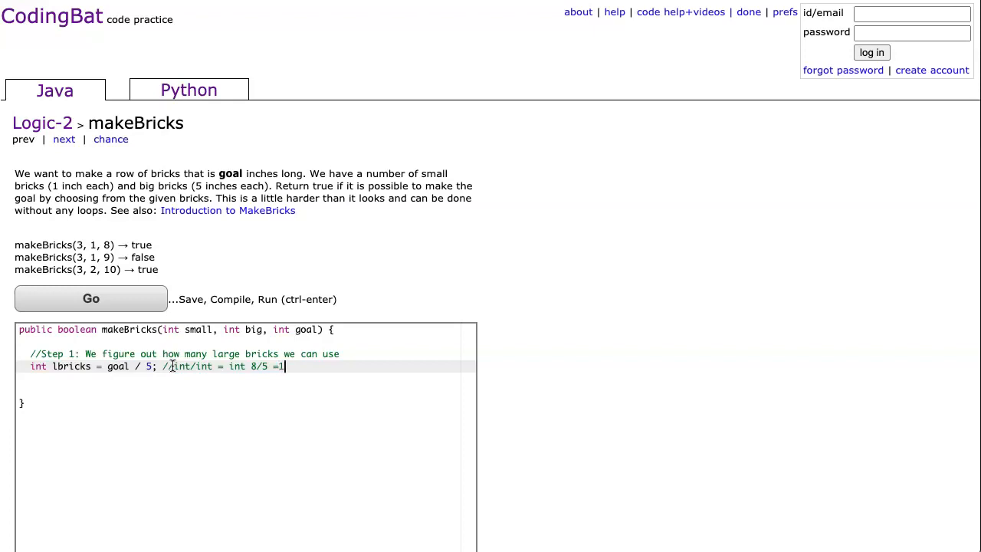
pyautogui.press('enter')
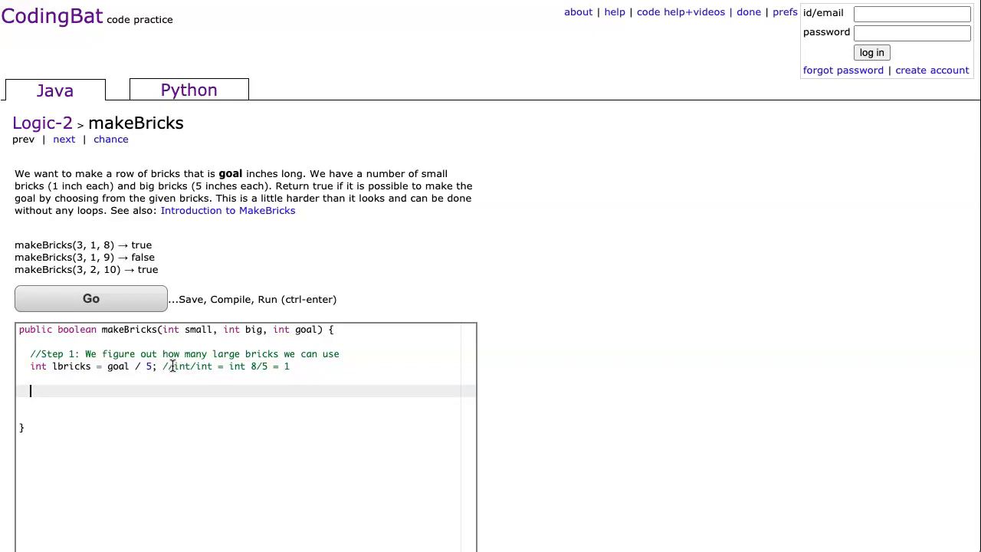
# Write the comment "//Step 2: We see if we have that many large bricks".
pyautogui.write('//Step 2: We see if we have that')
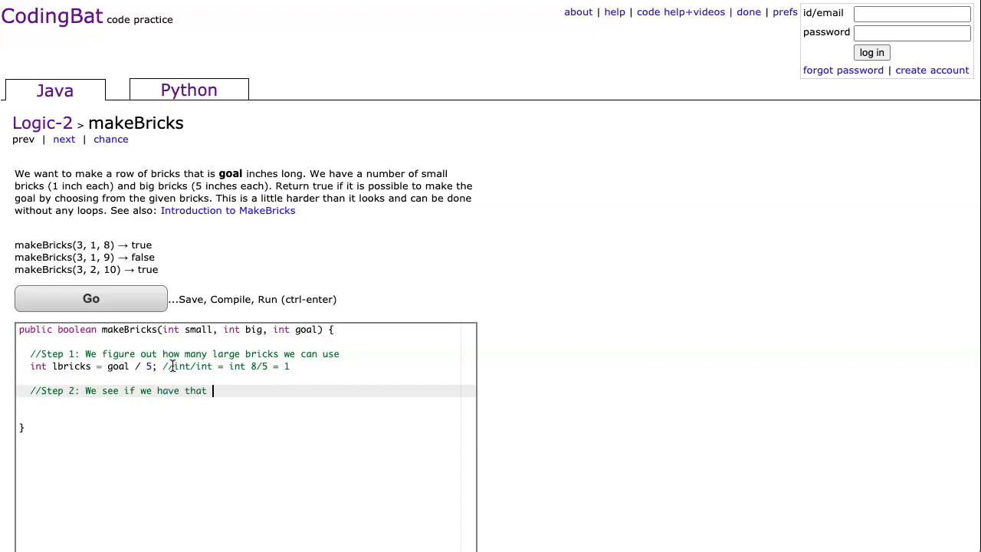
pyautogui.write('many l')
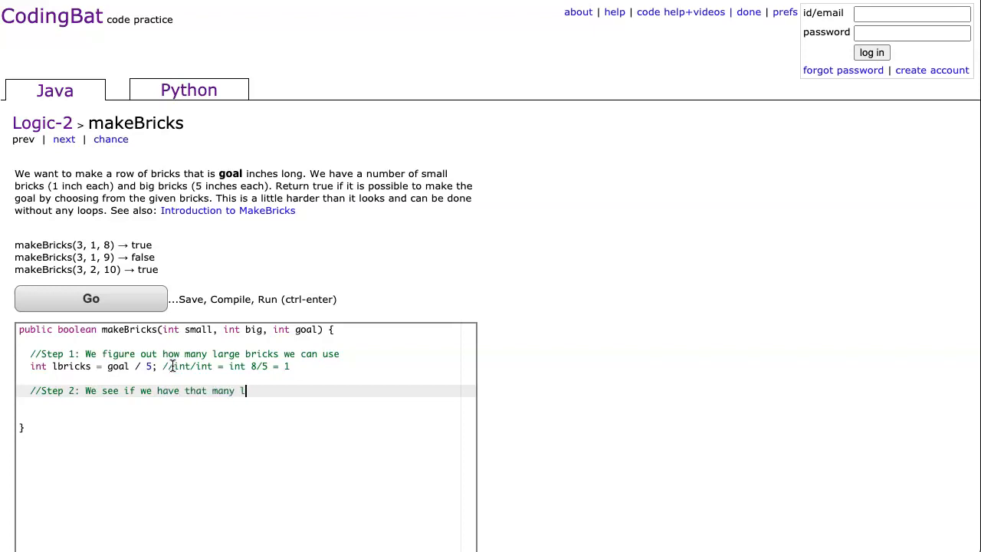
pyautogui.write('arge bricks')
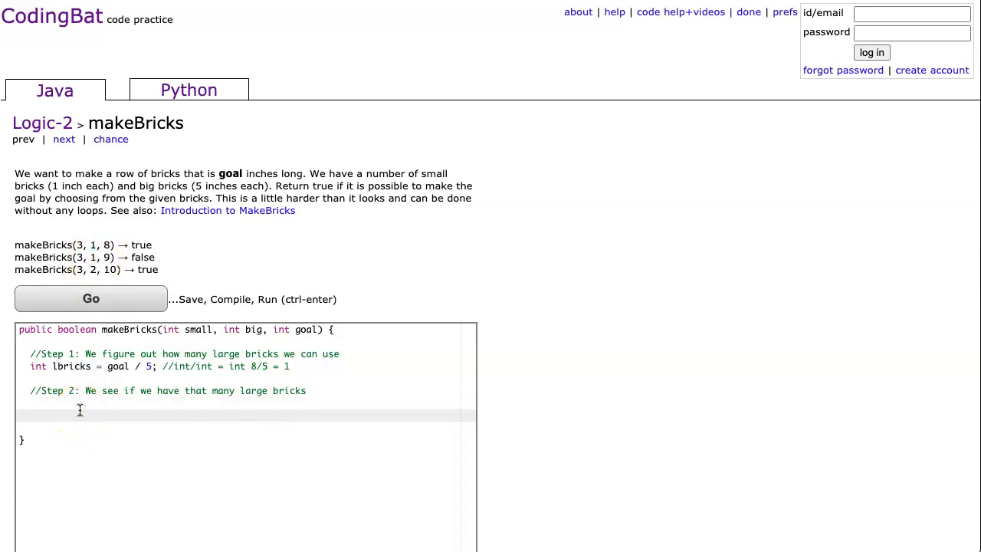
# Add a Step 3 "Calulate new goal" comment and goal = goal - (lbricks * 5); then begin the next comment.
pyautogui.write('//Step 3:')
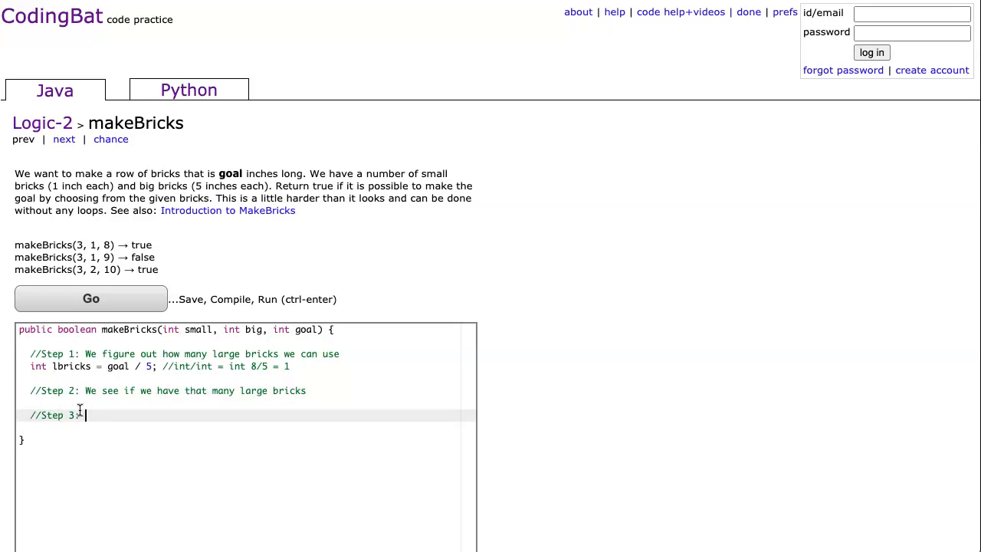
pyautogui.write('Calulate new')
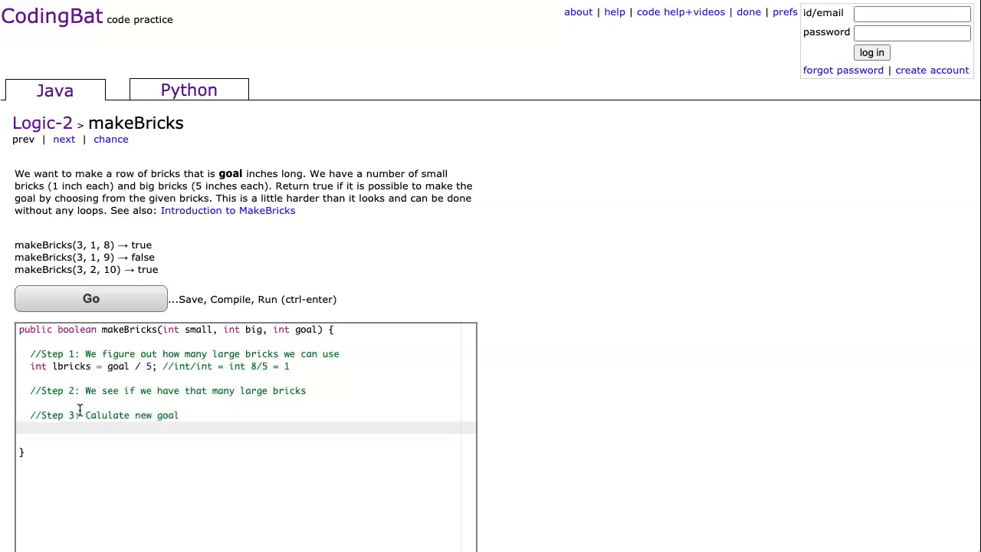
pyautogui.write('goal = goal -')
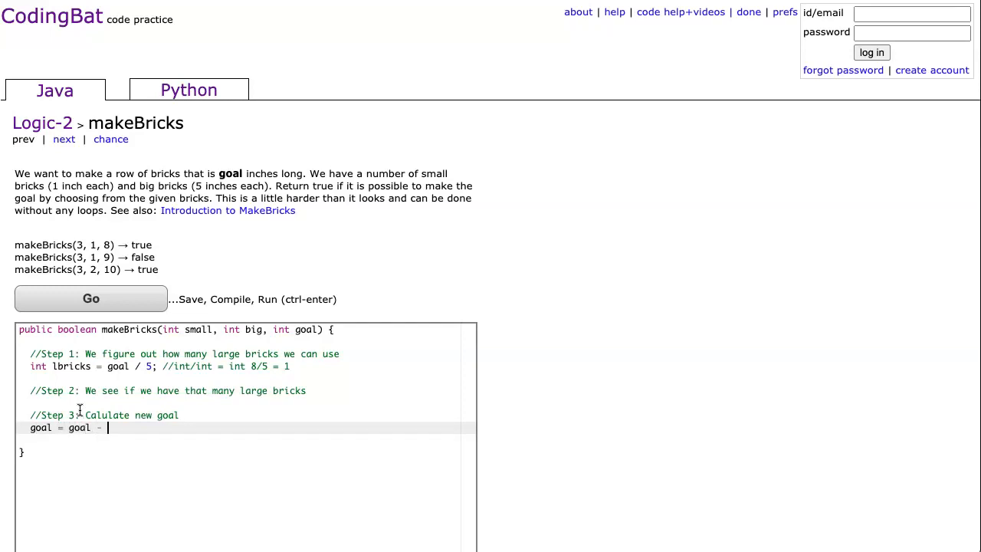
pyautogui.write('(l')
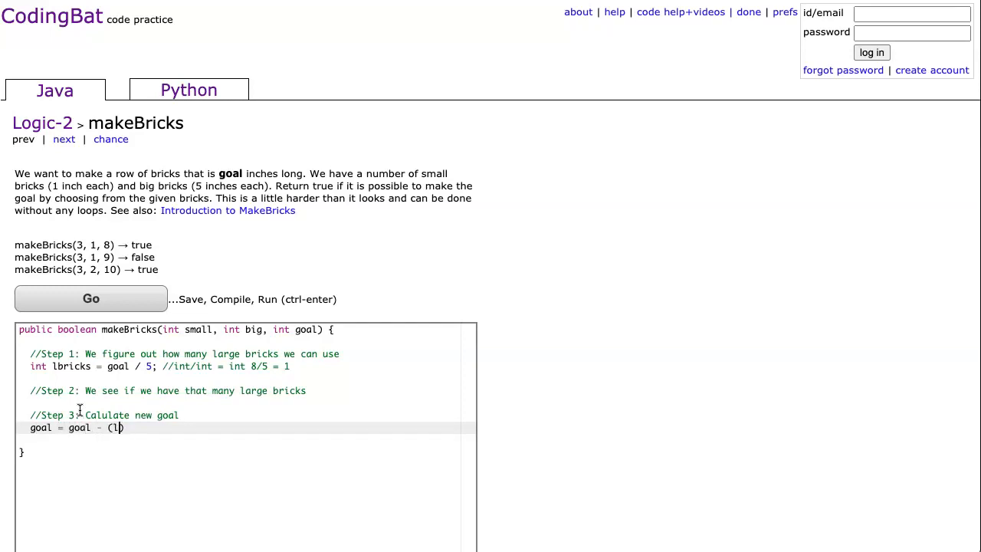
pyautogui.write('bricks * 5)')
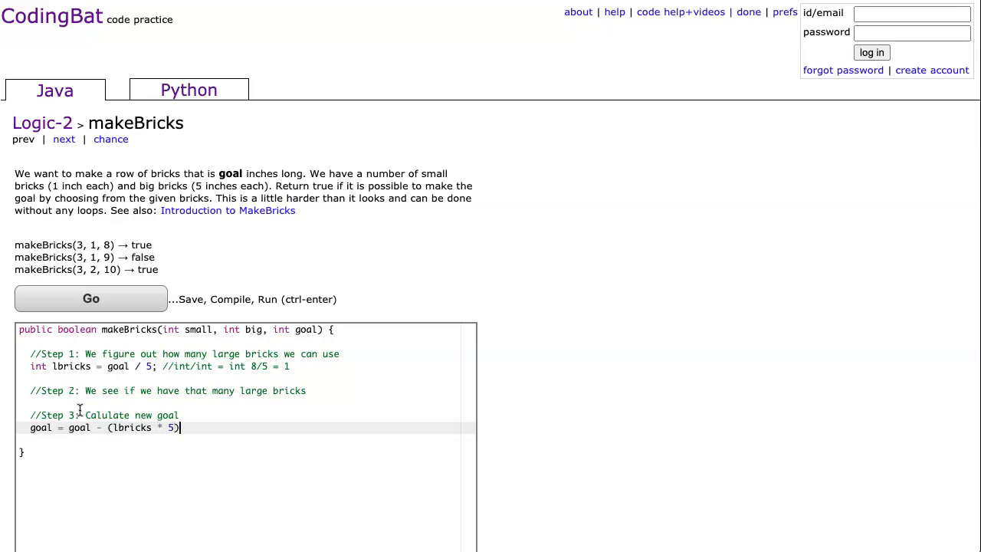
pyautogui.write(';')
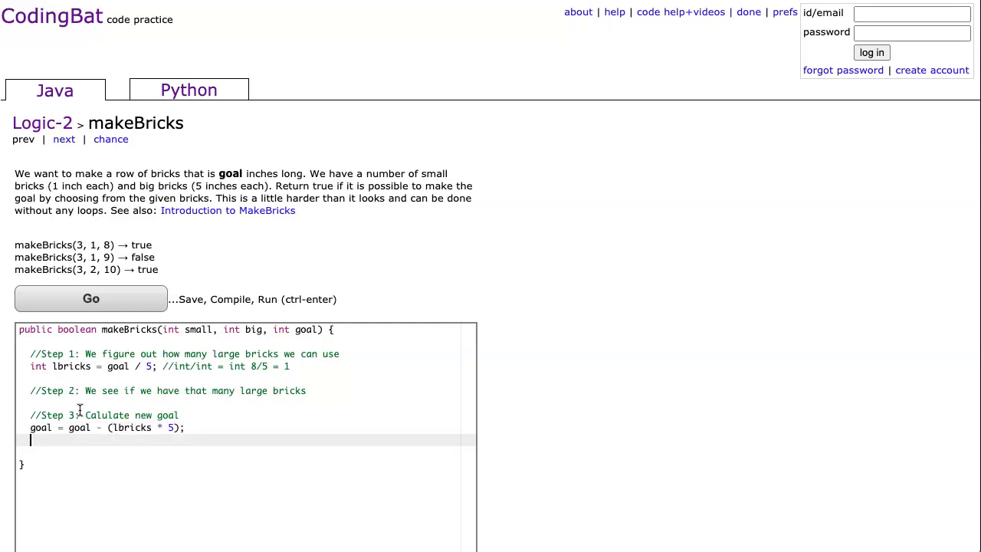
pyautogui.write('//St')
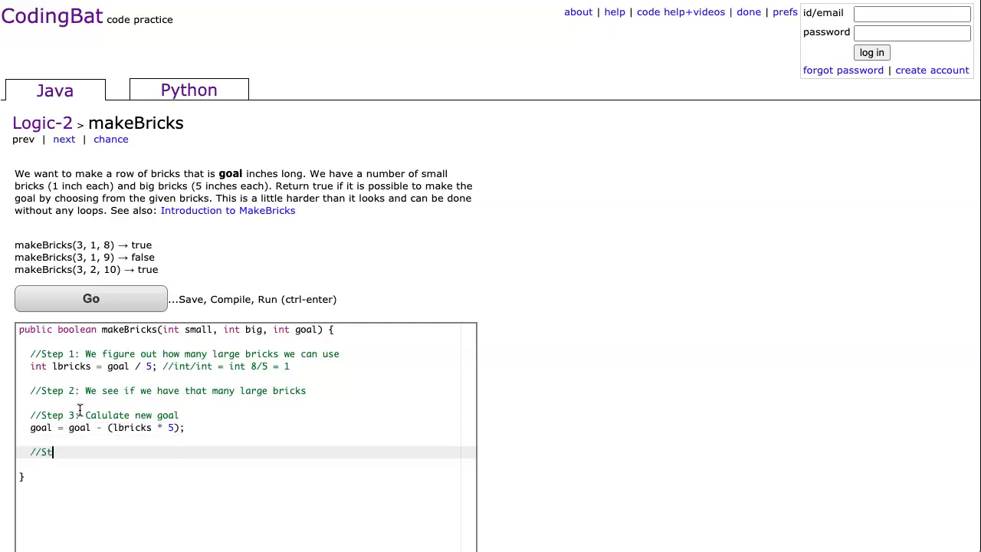
# Write the Step 4 comment about having enough small bricks to make the goal.
pyautogui.write('ep 4: Check if w')
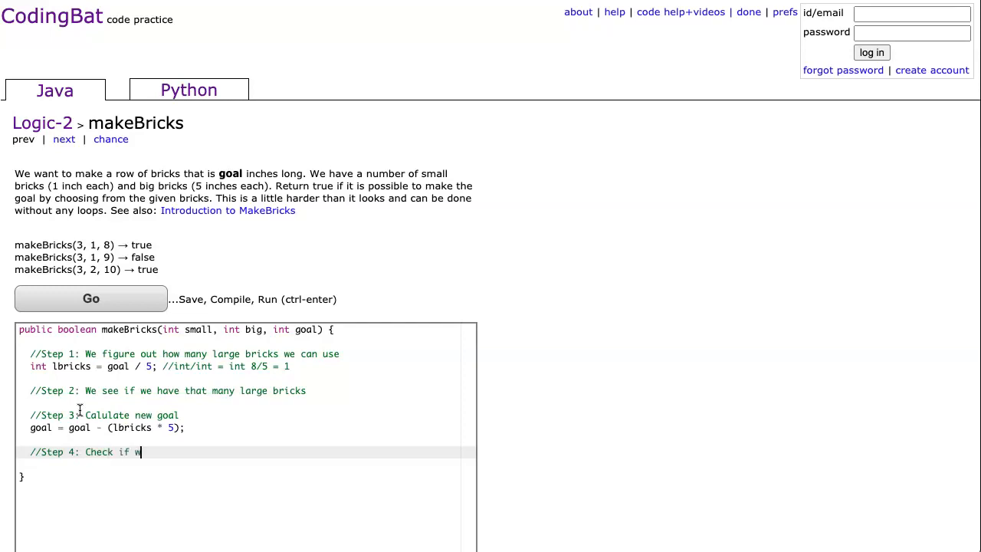
pyautogui.write('e have enough')
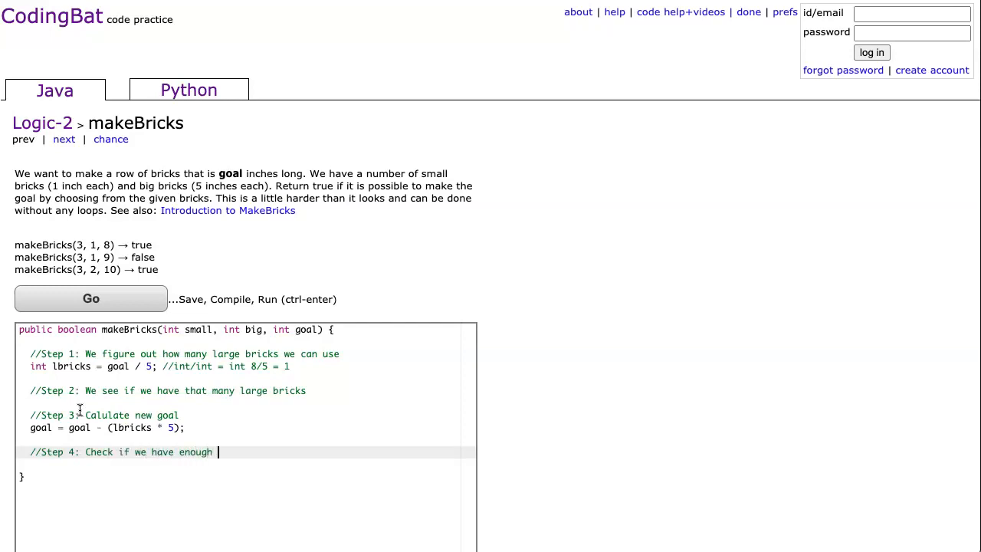
pyautogui.write('small bricks to make up the rest')
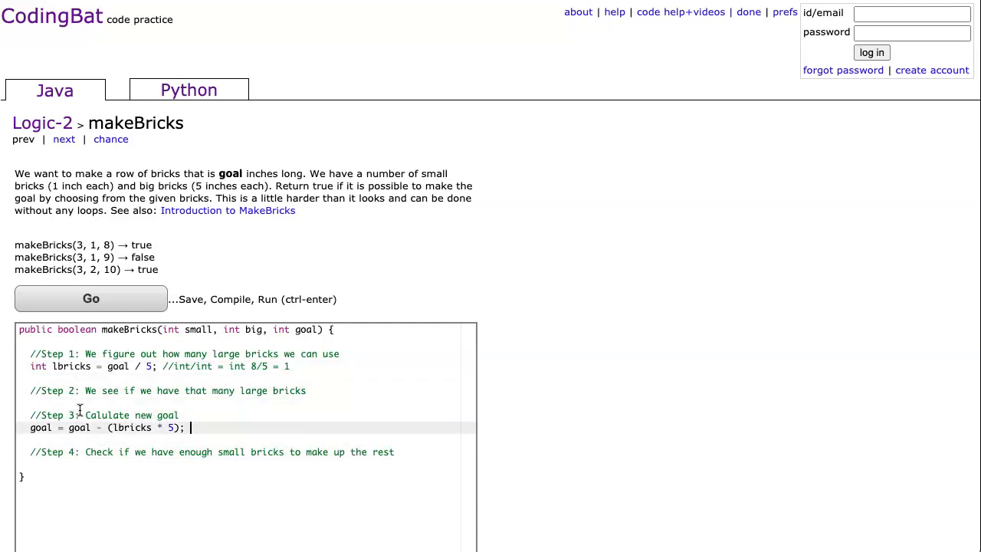
# Annotate Step 3 with the example "// 8 - (1 * 5) = 3" and begin an if ().
pyautogui.write('// 8 - (1 * 5')
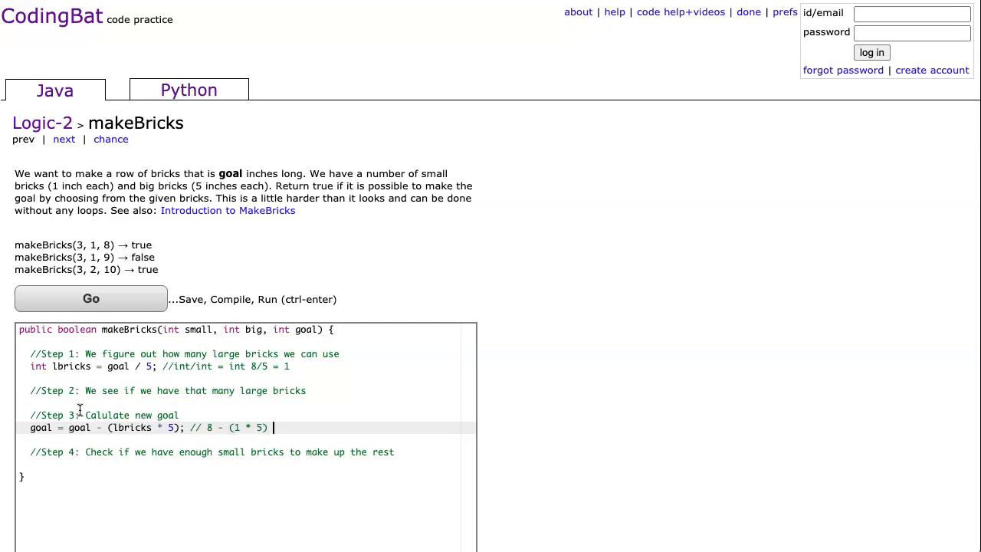
pyautogui.write('= 3')
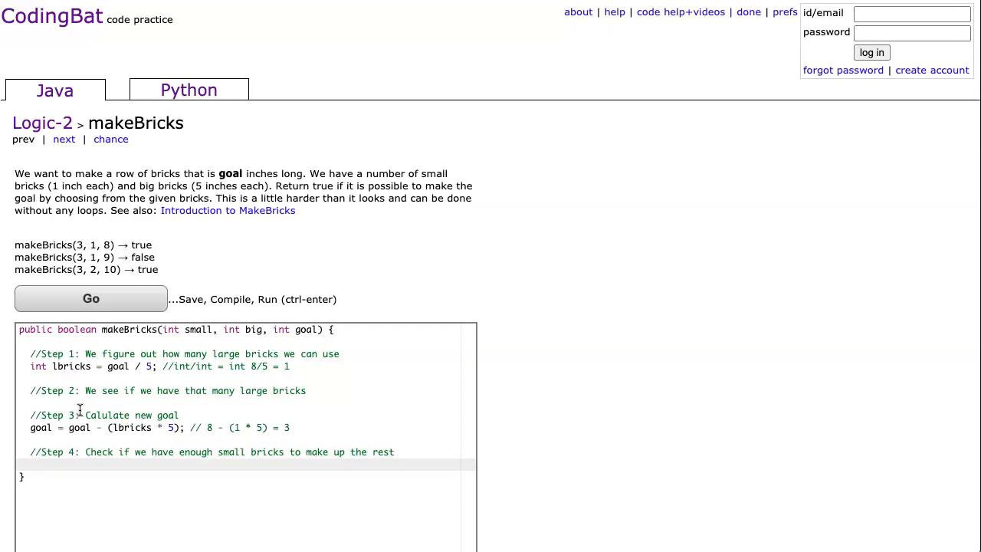
pyautogui.write('if ()')
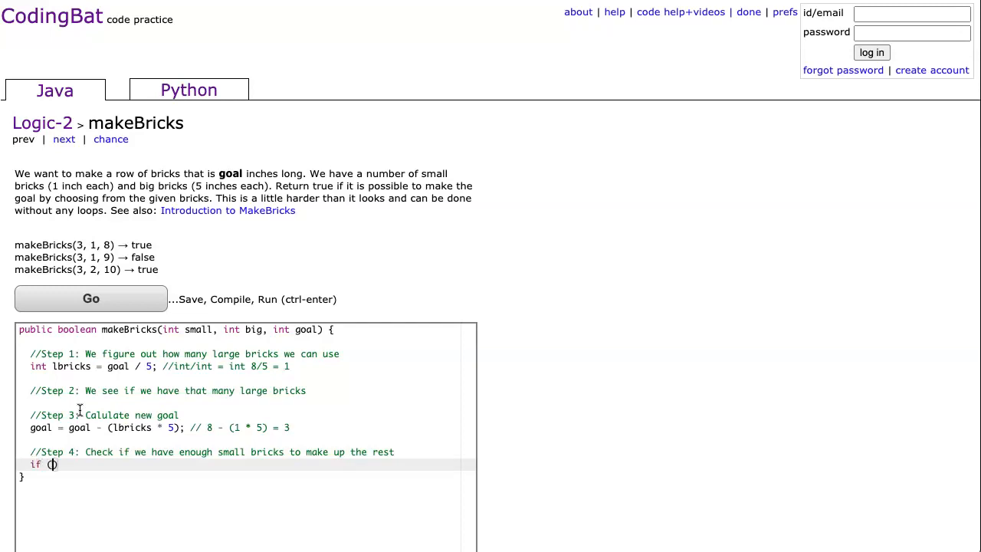
# Complete if (goal <= small) returning true, with return false afterwards.
pyautogui.write('goal')
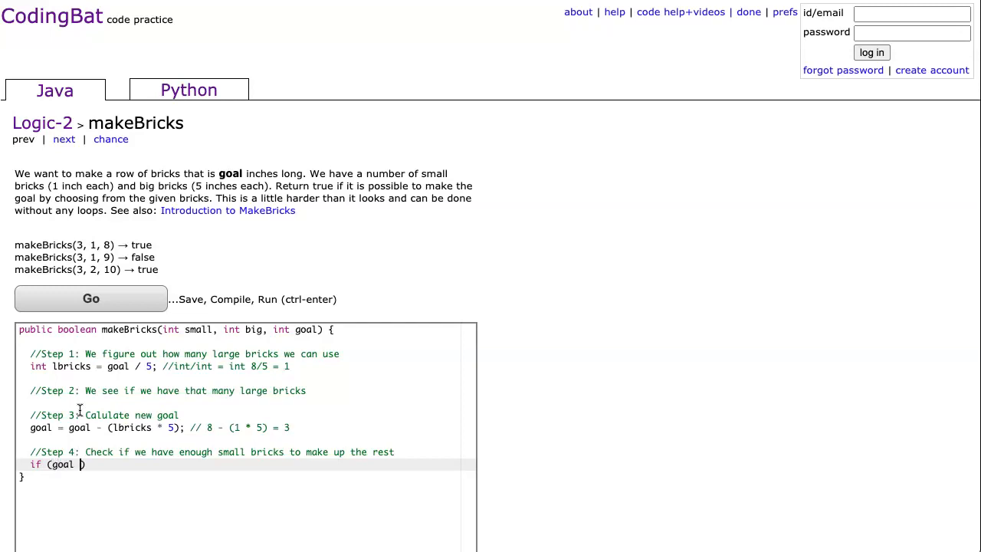
pyautogui.write('<= small')
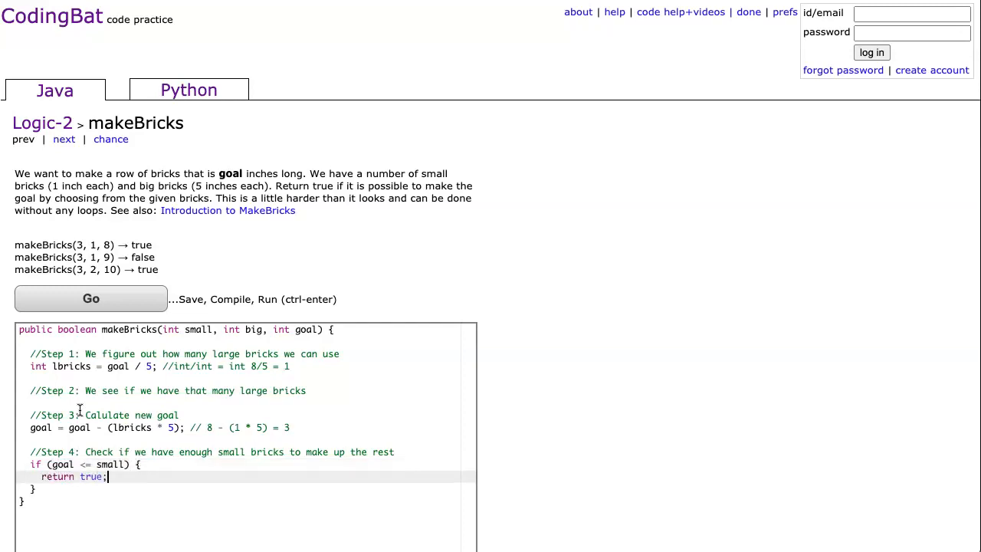
pyautogui.write('return false;')
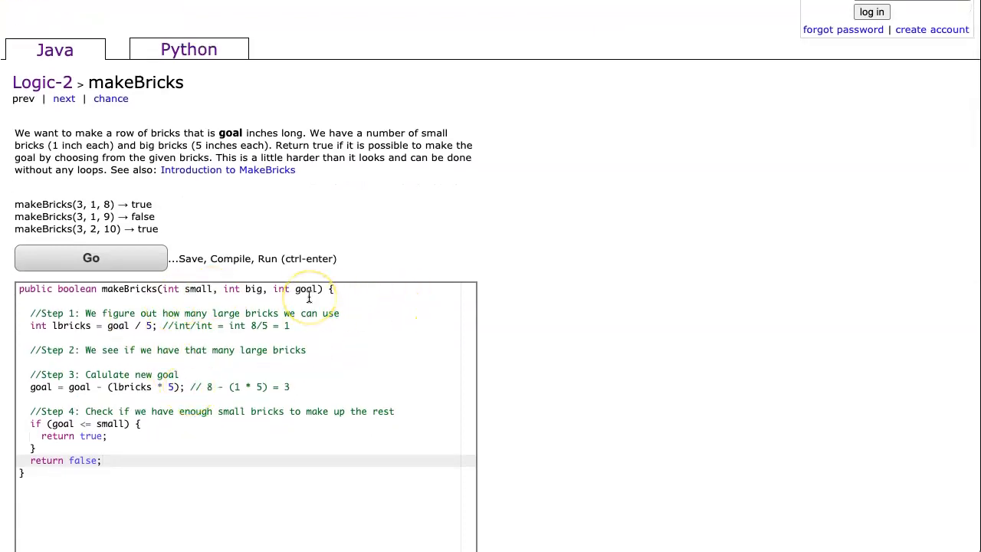
# Run the tests and point out the goal 11 in the failing makeBricks(6, 0, 11) case.
pyautogui.click(90, 258)
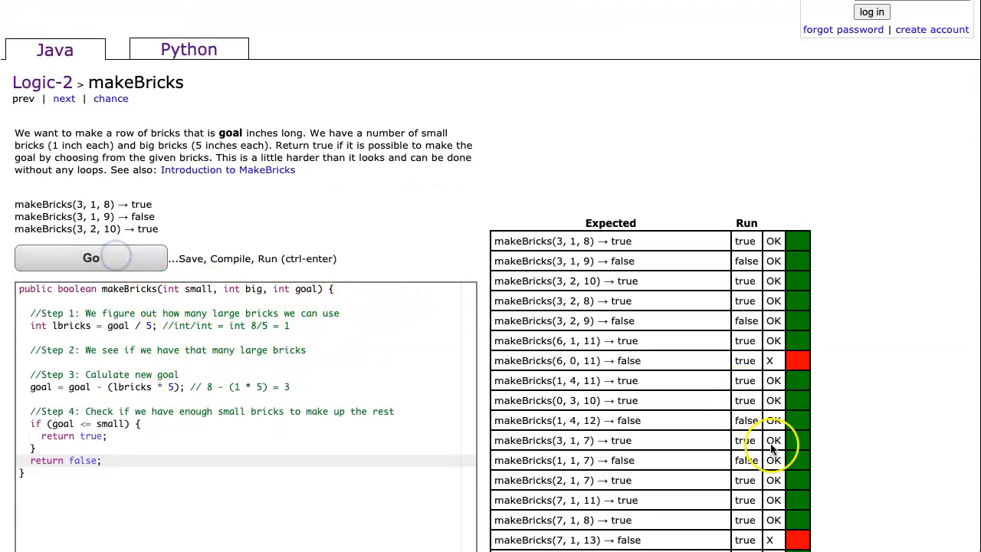
pyautogui.scroll(-3)
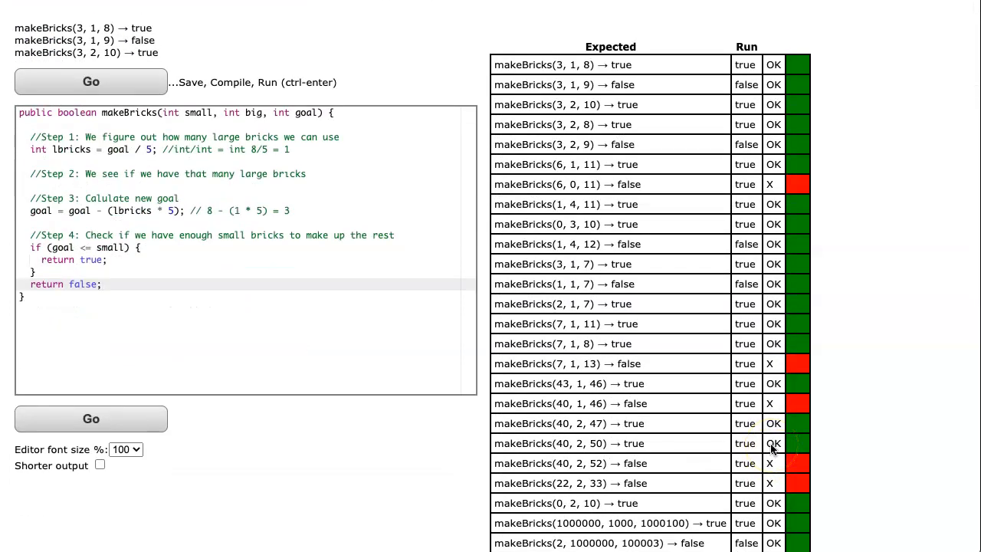
pyautogui.moveTo(769, 202)
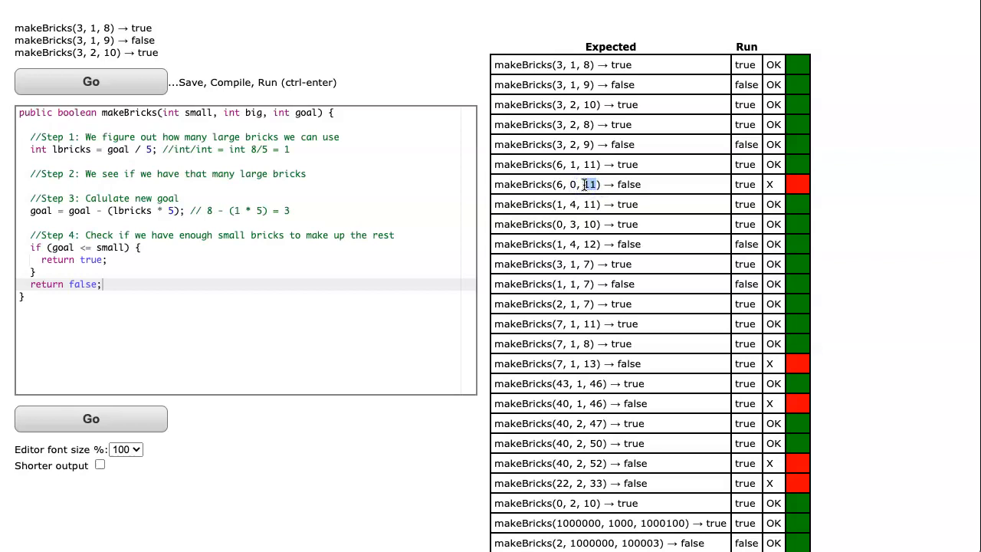
pyautogui.doubleClick(590, 184)
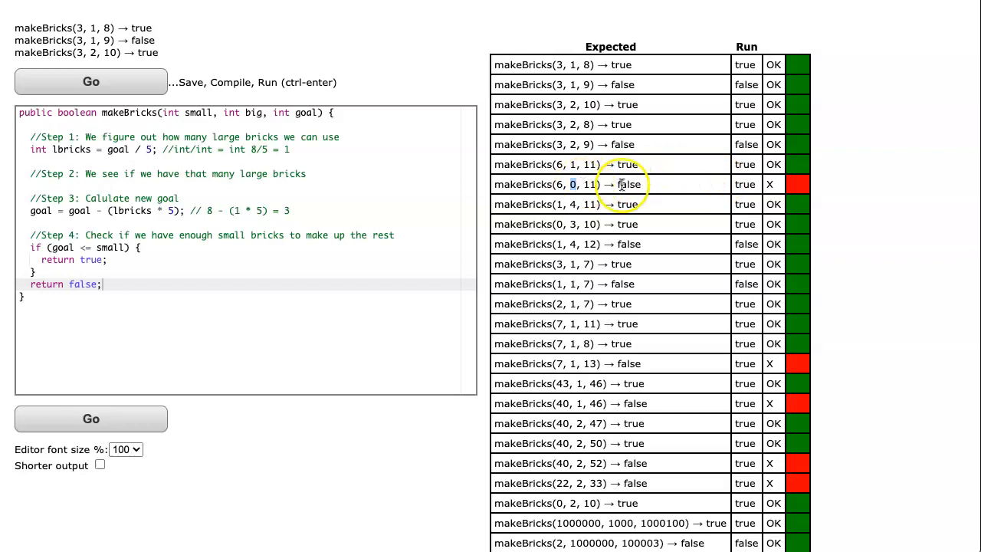
pyautogui.moveTo(590, 172)
pyautogui.write('if (')
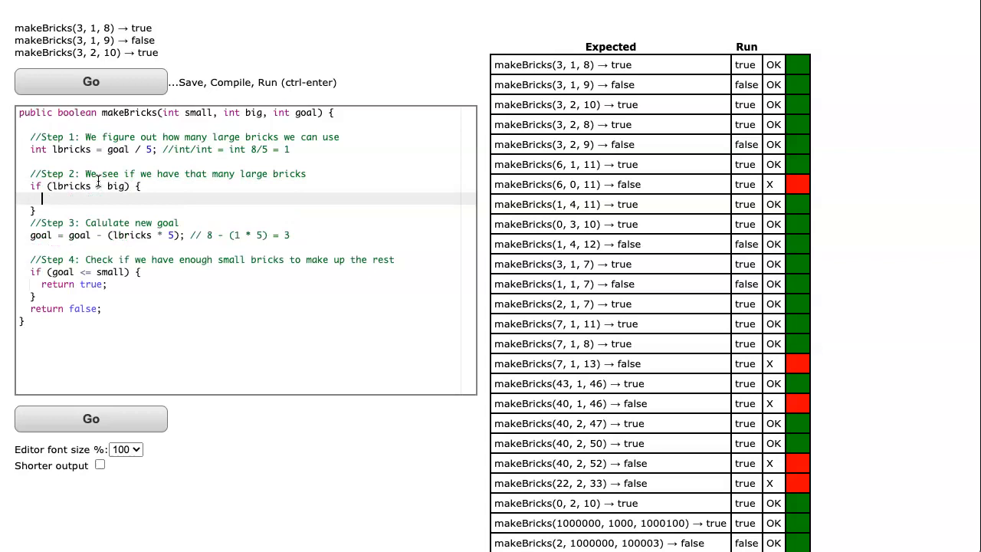
# Add lbricks = big inside the if (lbricks > big) block and check the formerly failing case.
pyautogui.write('lbricks')
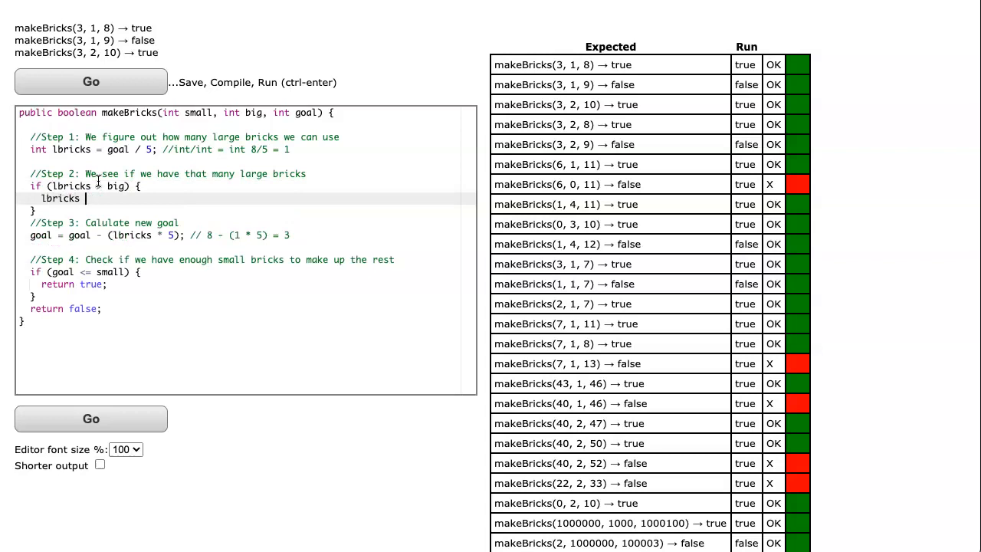
pyautogui.write('= big;')
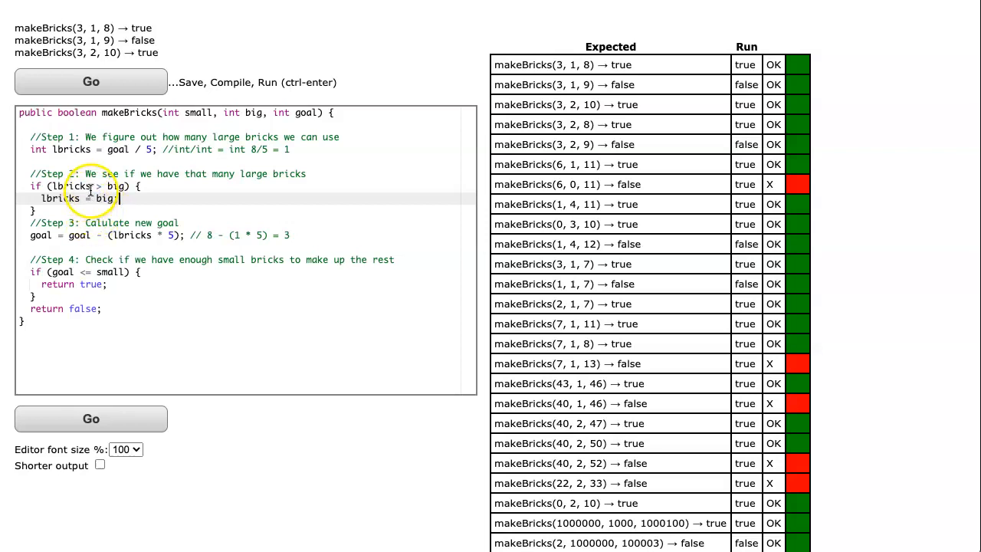
pyautogui.moveTo(585, 184)
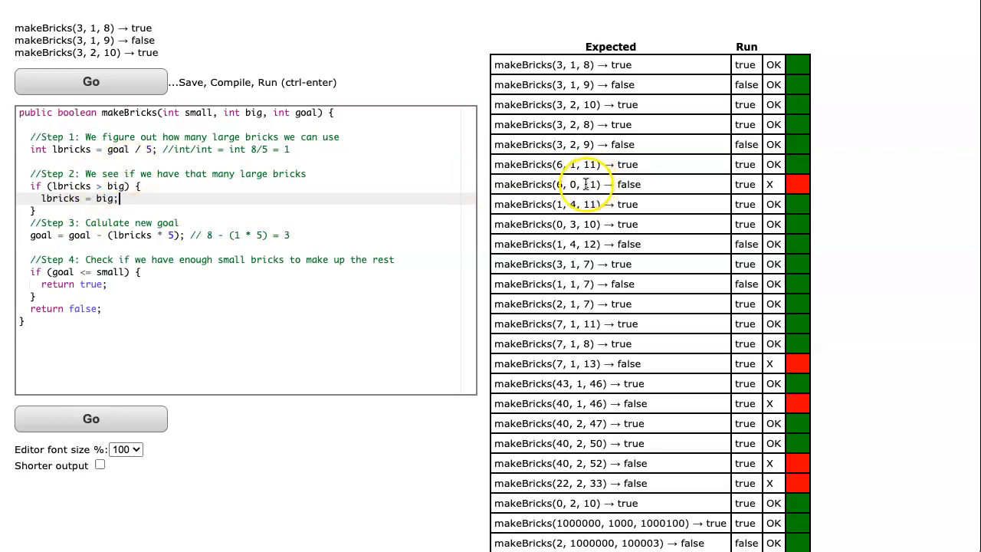
pyautogui.doubleClick(591, 184)
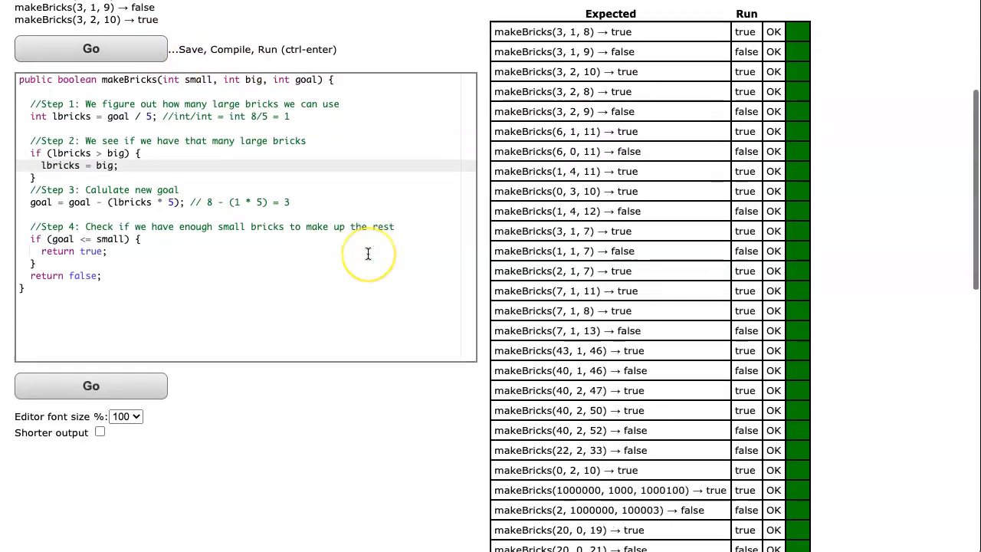
# Replace the if/return block with return (goal <= small); and run the simplified code.
pyautogui.scroll(-3)
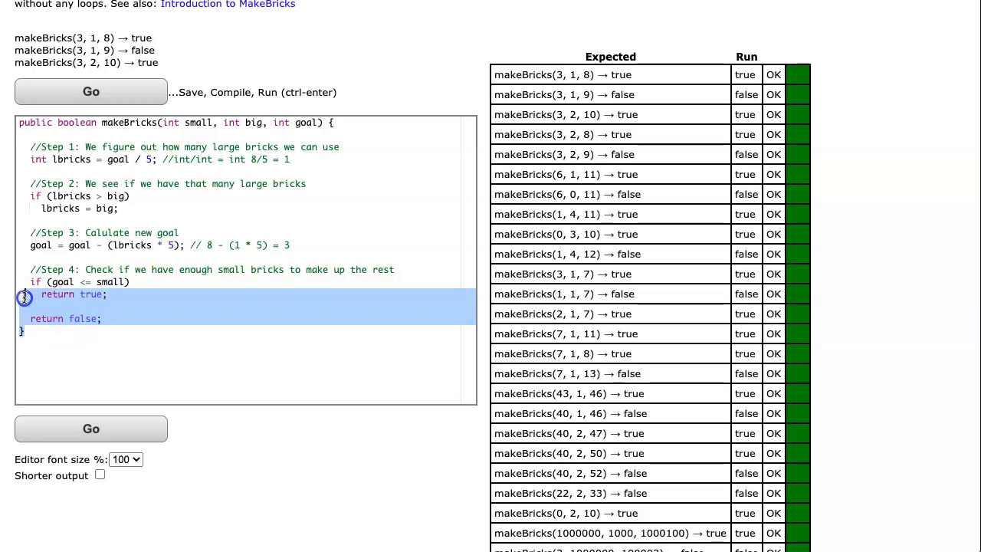
pyautogui.press('Delete')
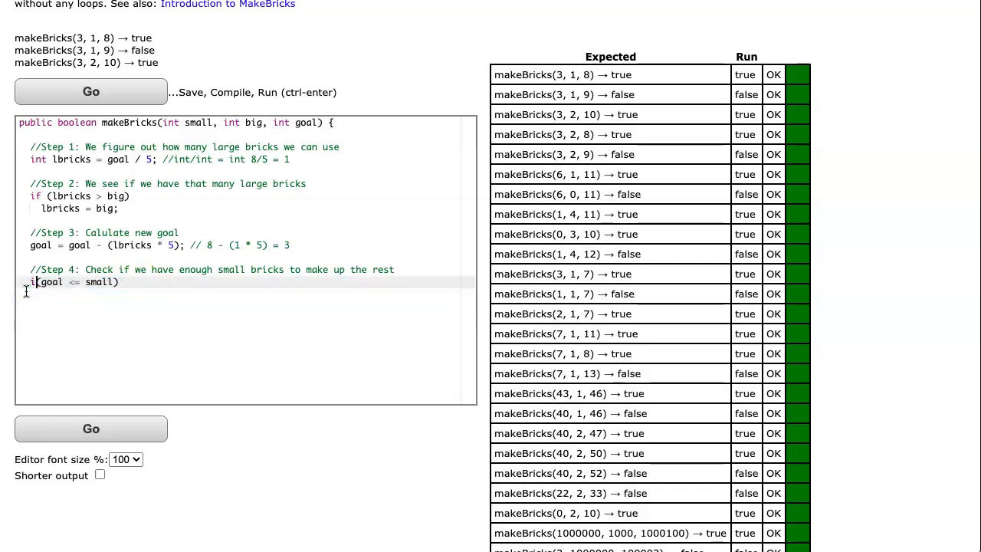
pyautogui.write('return (goal <= small)')
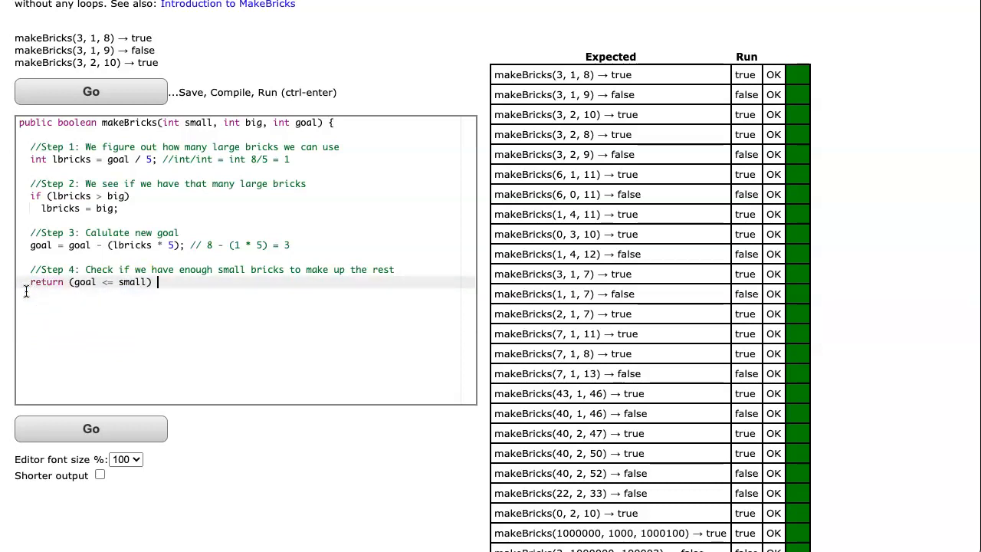
pyautogui.click(90, 92)
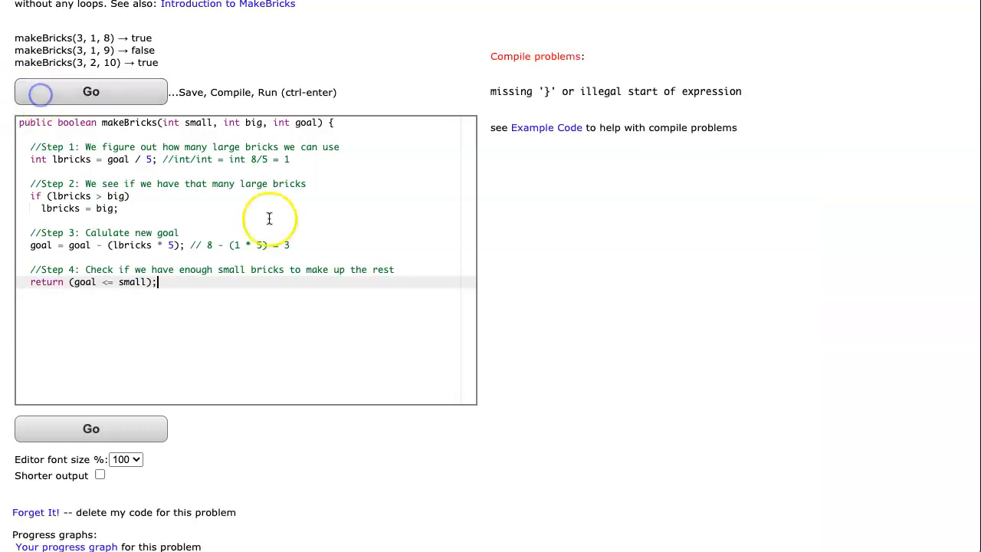
pyautogui.moveTo(268, 283)
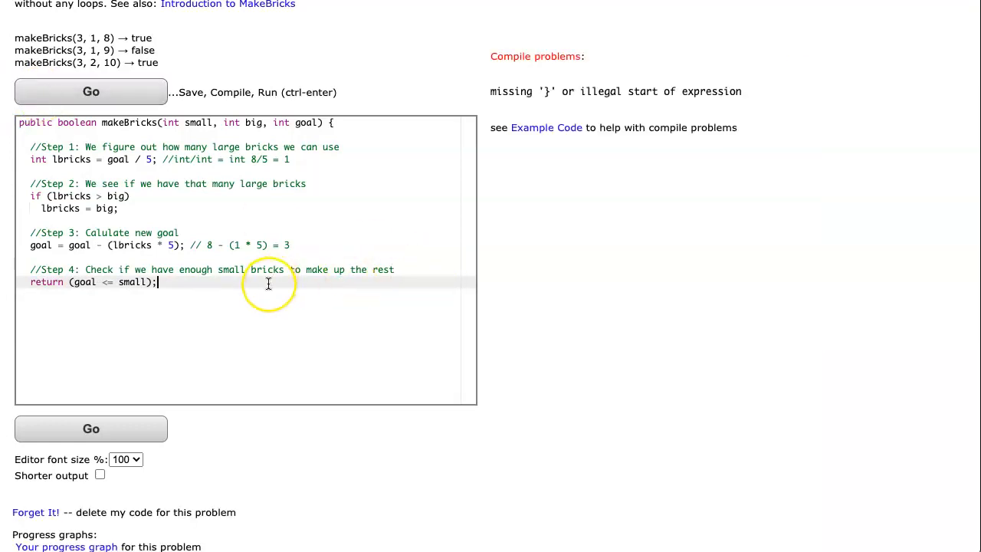
# Restore the closing brace, simplify Step 4 to return goal <= small;, and rerun the tests to all-pass.
pyautogui.press('BackSpace')
pyautogui.write('}')
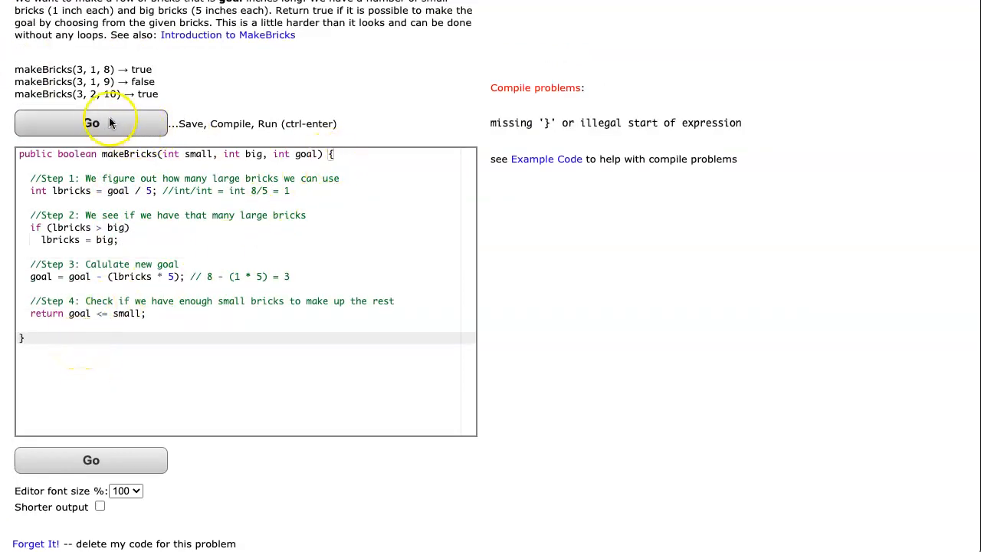
pyautogui.click(90, 123)
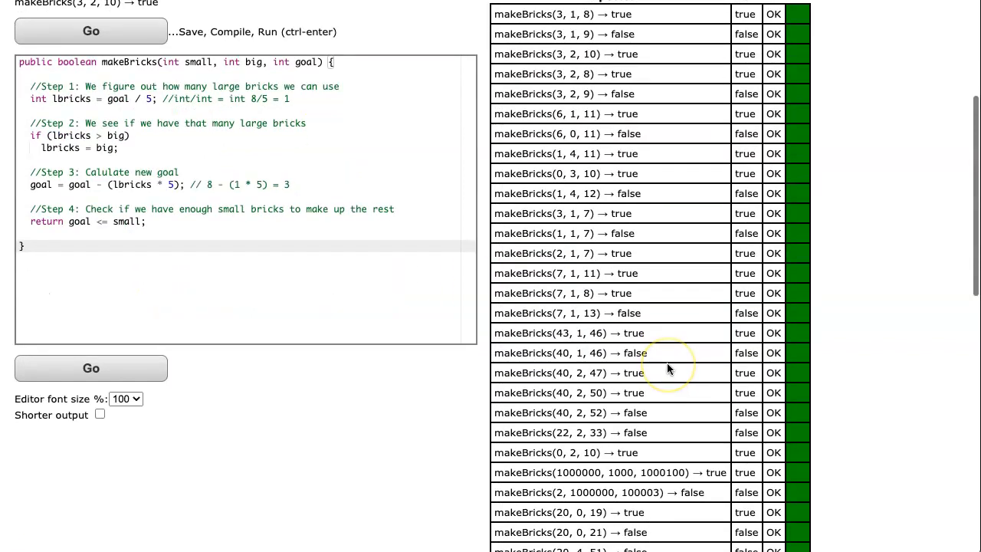